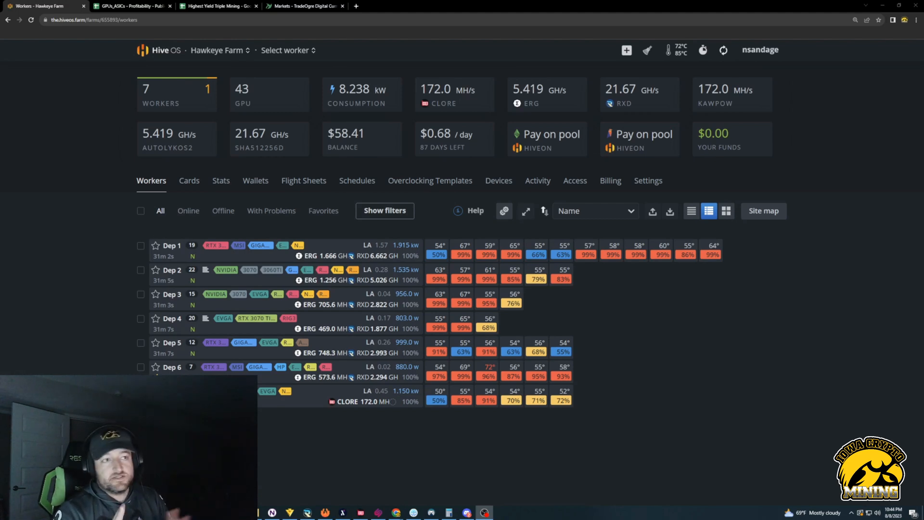
Switch from the Hive OS Workers page to the Highest Yield Triple Mining sheet.
{"action": "left_click", "coordinate": [219, 6]}
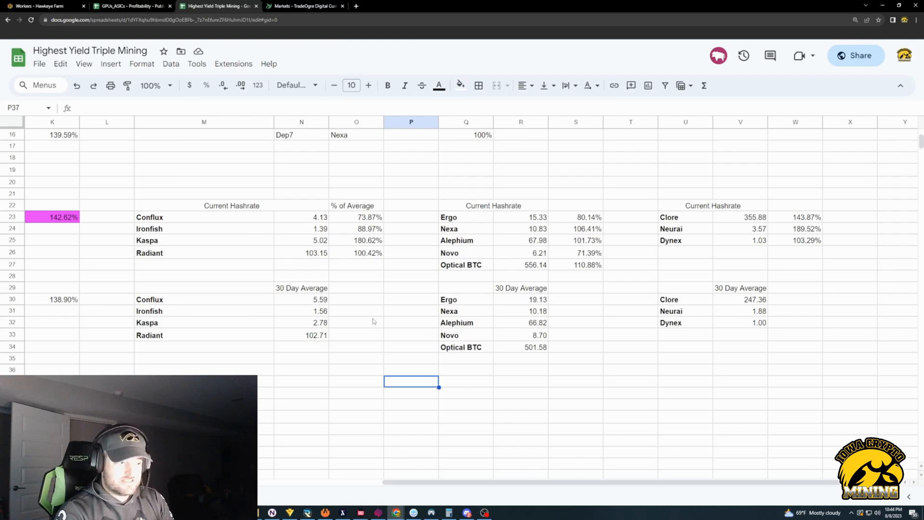
Return to the Hive OS farm dashboard listing the seven workers' hashrates.
{"action": "left_click", "coordinate": [44, 6]}
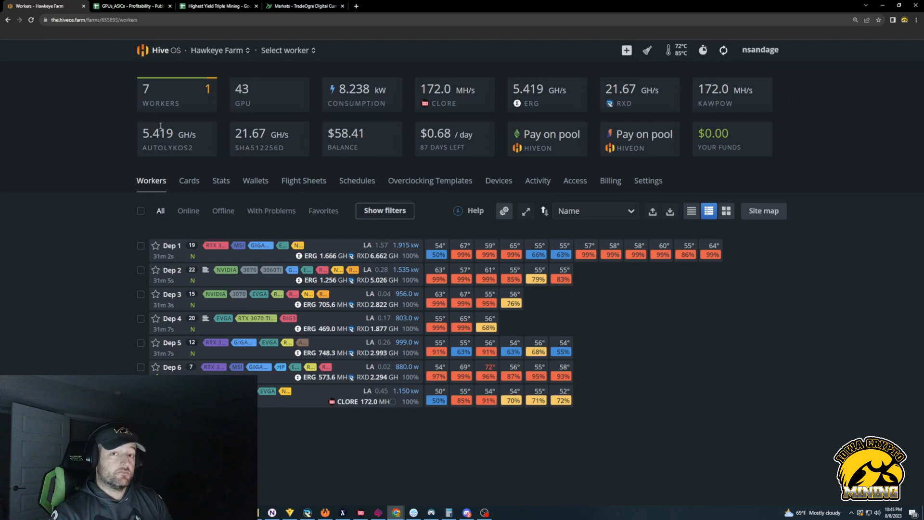
Compare current vs 30-day hashrates for Novo, Nexa, Neurai and Clore in the triple-mining sheet.
{"action": "left_click", "coordinate": [219, 6]}
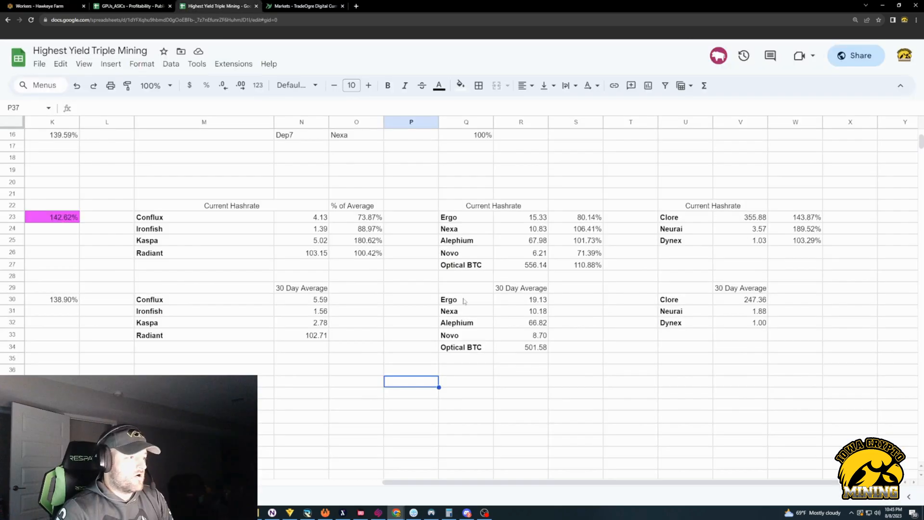
{"action": "left_click", "coordinate": [466, 252]}
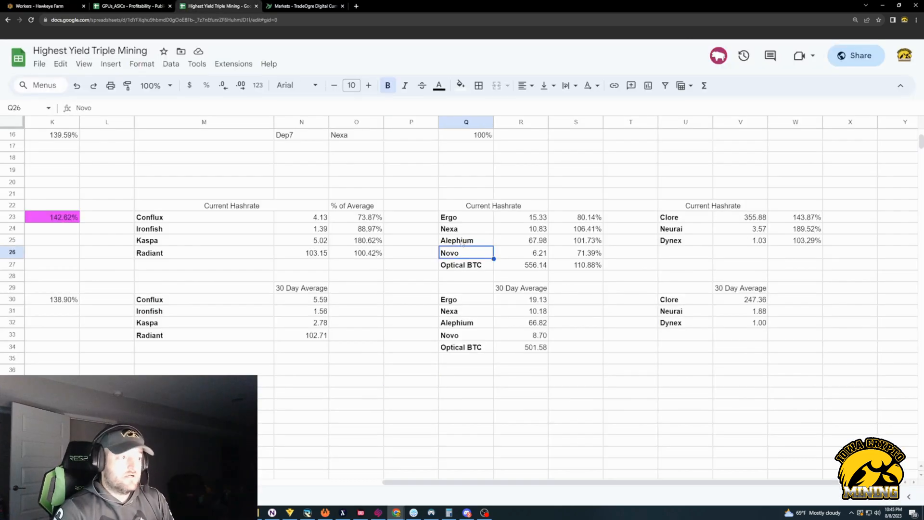
{"action": "left_click", "coordinate": [466, 229]}
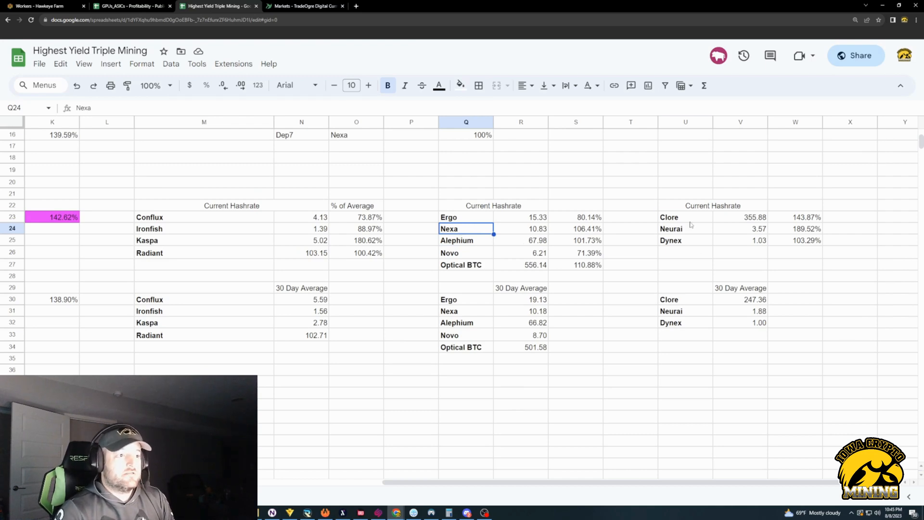
{"action": "left_click", "coordinate": [685, 229]}
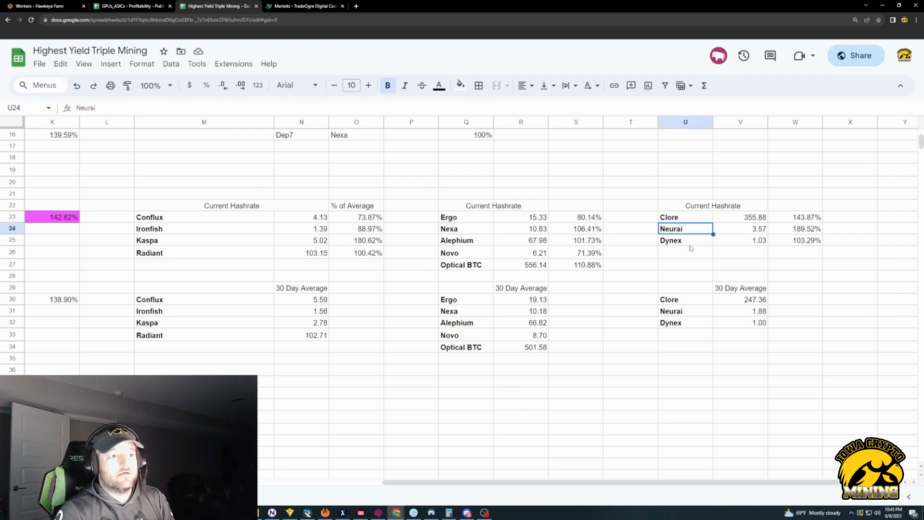
{"action": "left_click", "coordinate": [685, 239]}
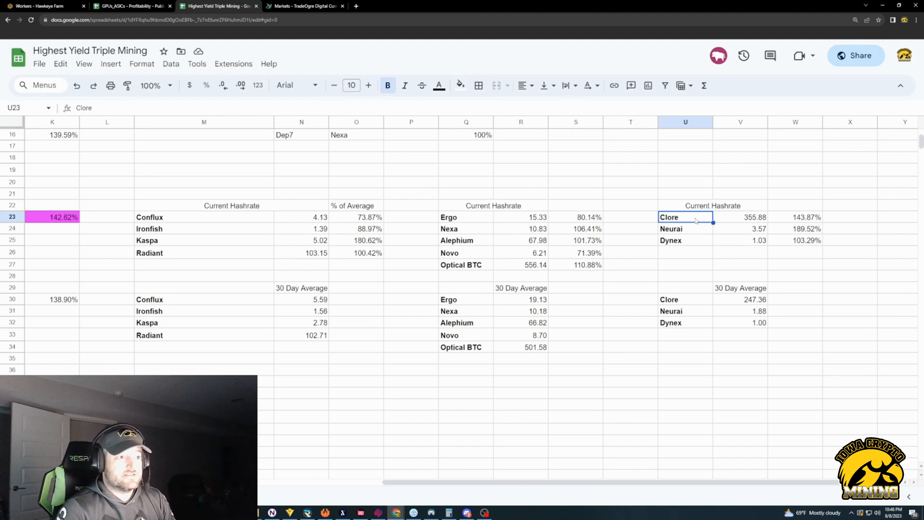
{"action": "mouse_move", "coordinate": [634, 318]}
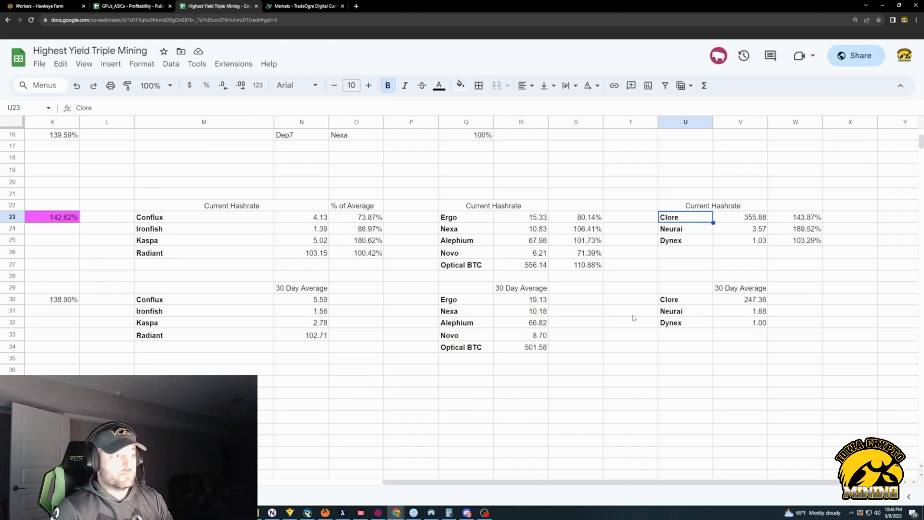
Show the GPUs_ASICs Profitability sheet and select the Neoxa/Meow/Neurai/Clore/Gamepass row.
{"action": "left_click", "coordinate": [131, 6]}
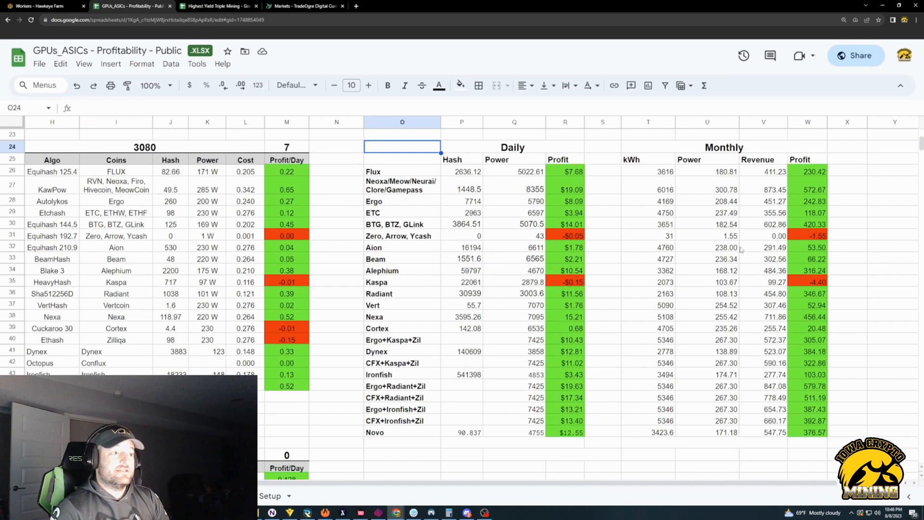
{"action": "left_click", "coordinate": [402, 185]}
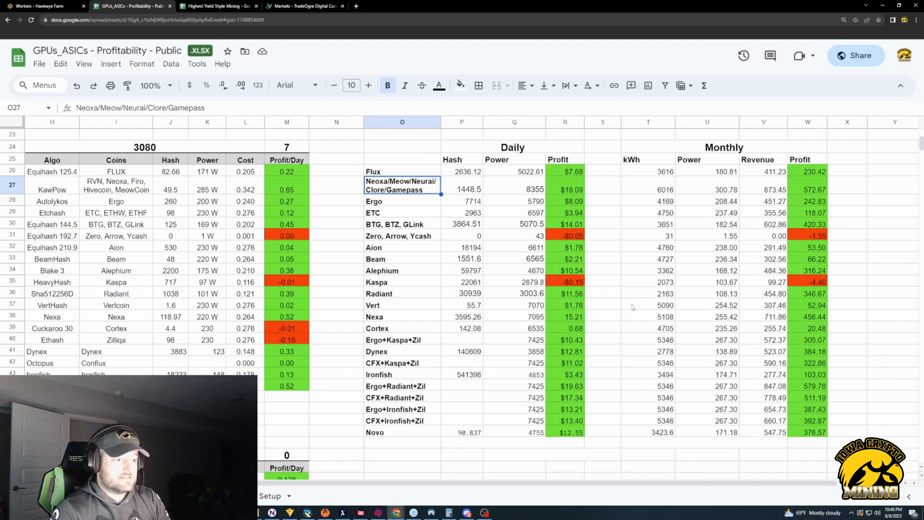
{"action": "left_click", "coordinate": [403, 386]}
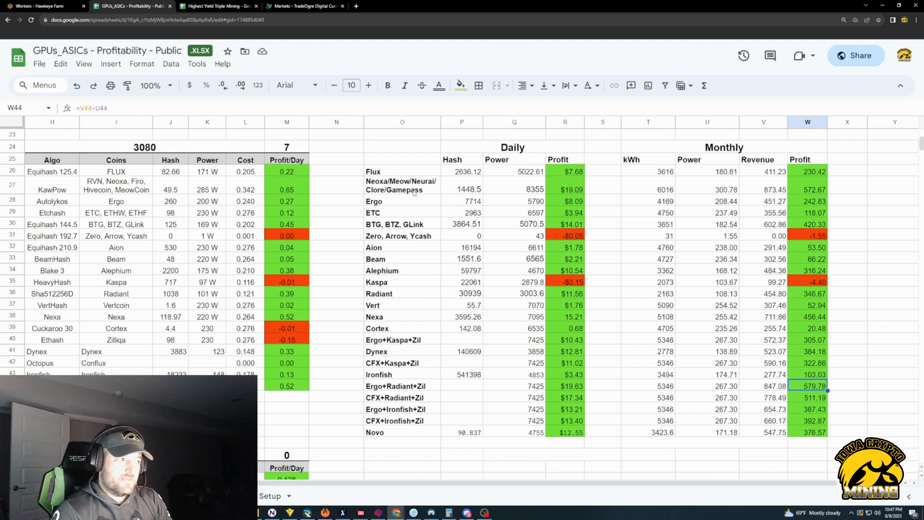
{"action": "left_click", "coordinate": [807, 189]}
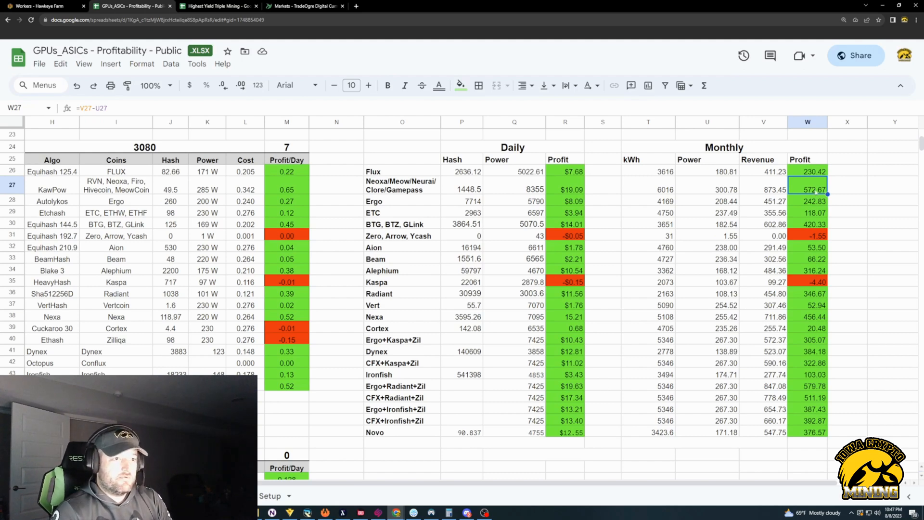
{"action": "left_click", "coordinate": [808, 171]}
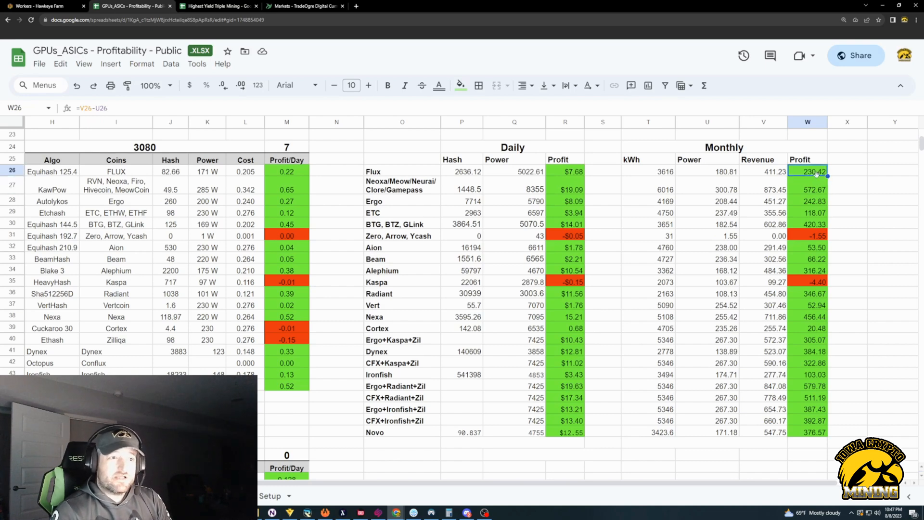
{"action": "left_click", "coordinate": [807, 190]}
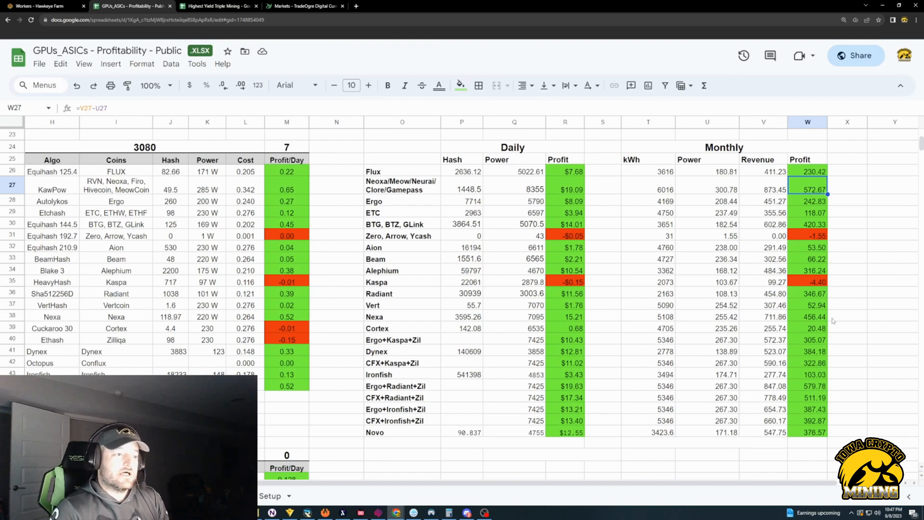
{"action": "mouse_move", "coordinate": [754, 314]}
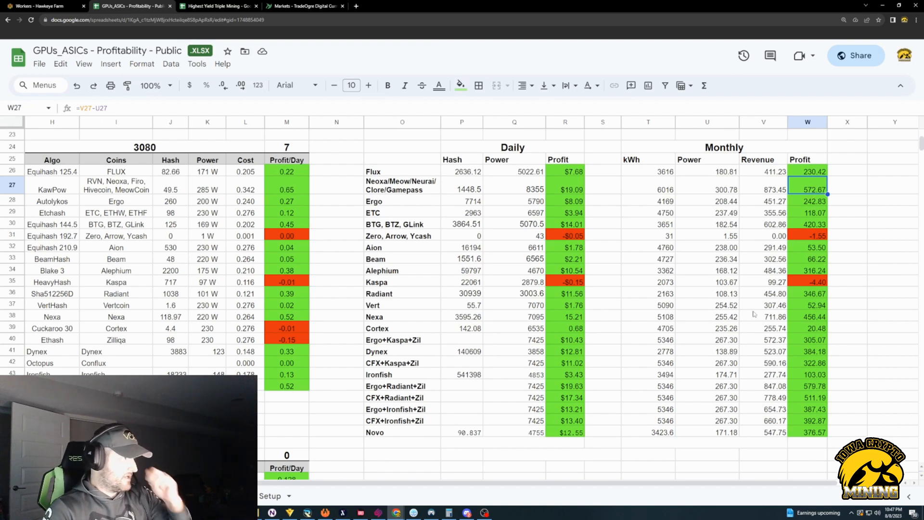
{"action": "scroll", "scroll_direction": "down", "scroll_amount": 3}
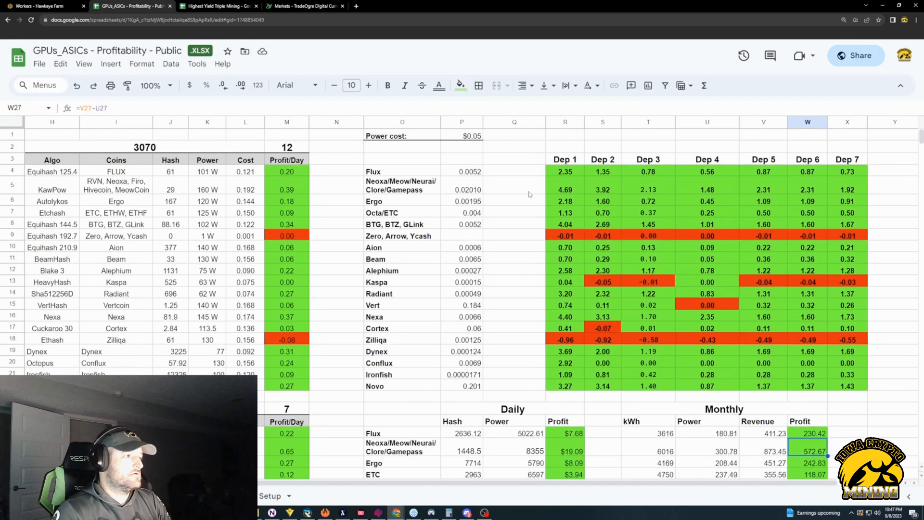
Raise the power cost and review recalculated monthly profits, Ergo+Radiant+Zil at 312.48 vs the Neoxa combination.
{"action": "left_click", "coordinate": [461, 136]}
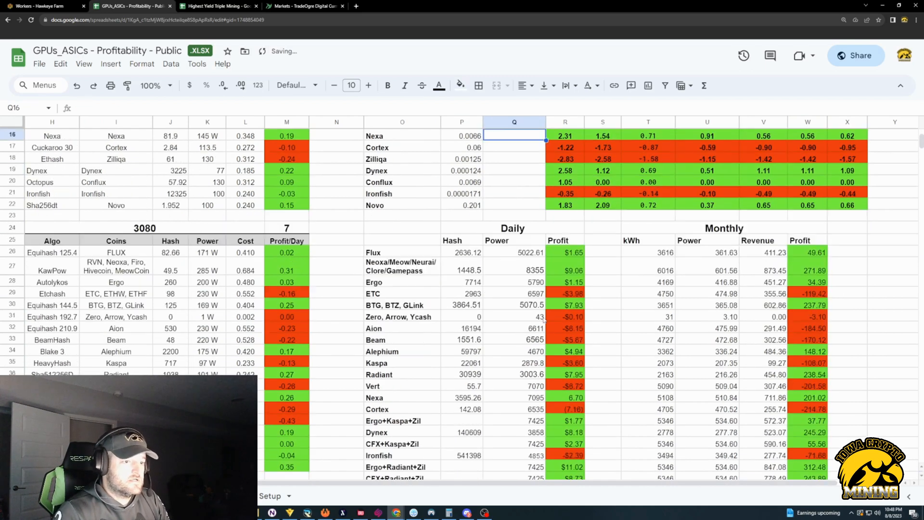
{"action": "scroll", "scroll_direction": "down", "scroll_amount": 3}
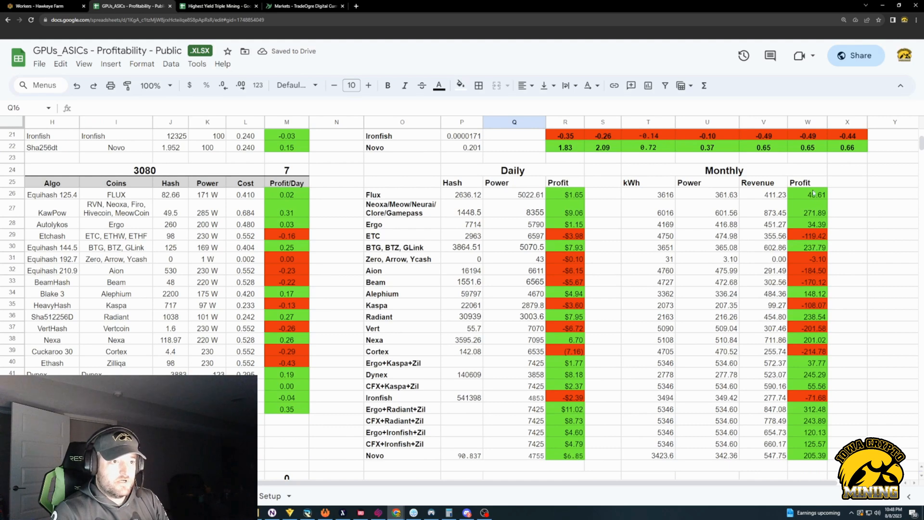
{"action": "left_click", "coordinate": [808, 409]}
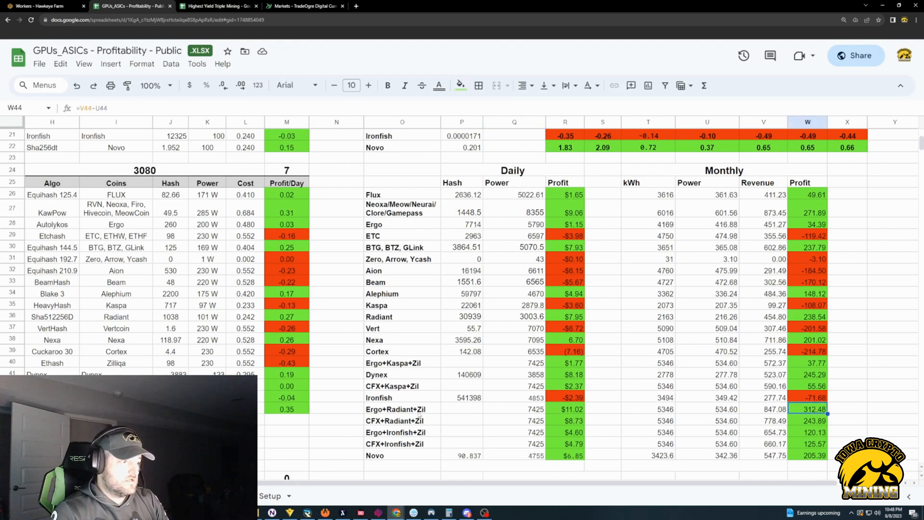
{"action": "left_click", "coordinate": [395, 409]}
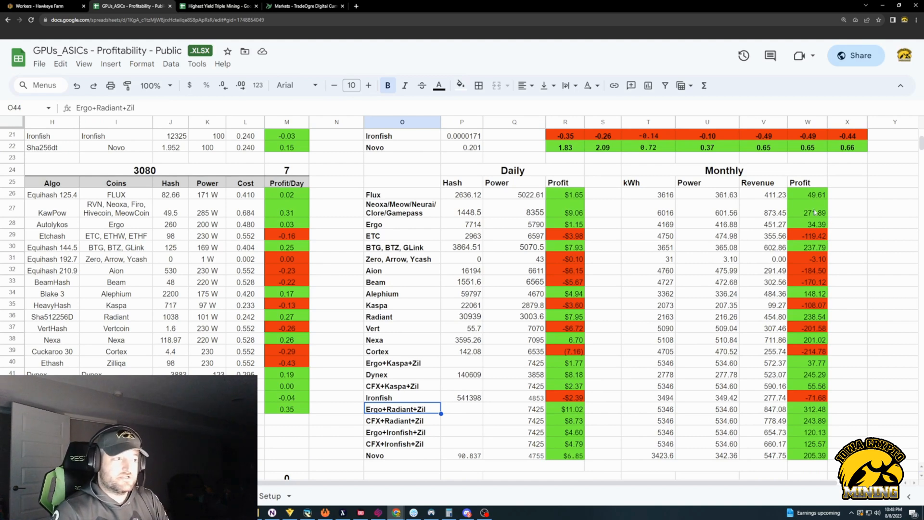
{"action": "left_click", "coordinate": [808, 212]}
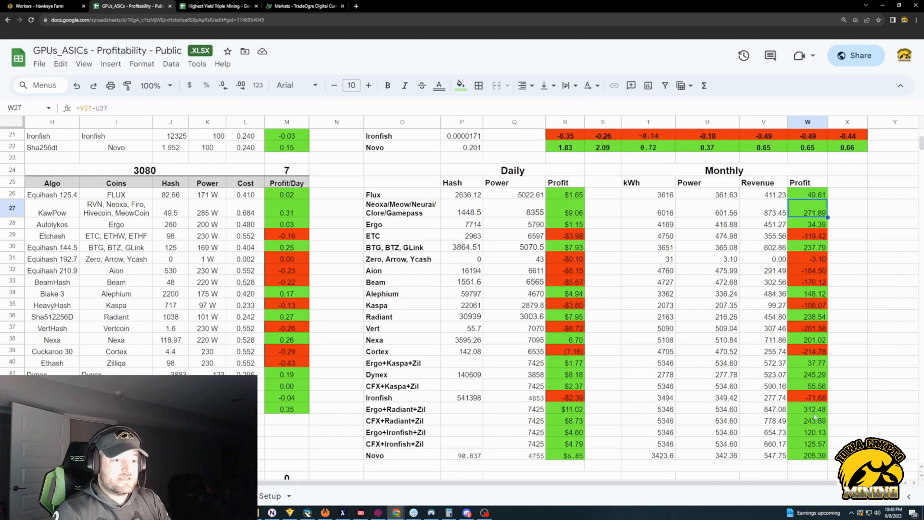
{"action": "left_click", "coordinate": [808, 408]}
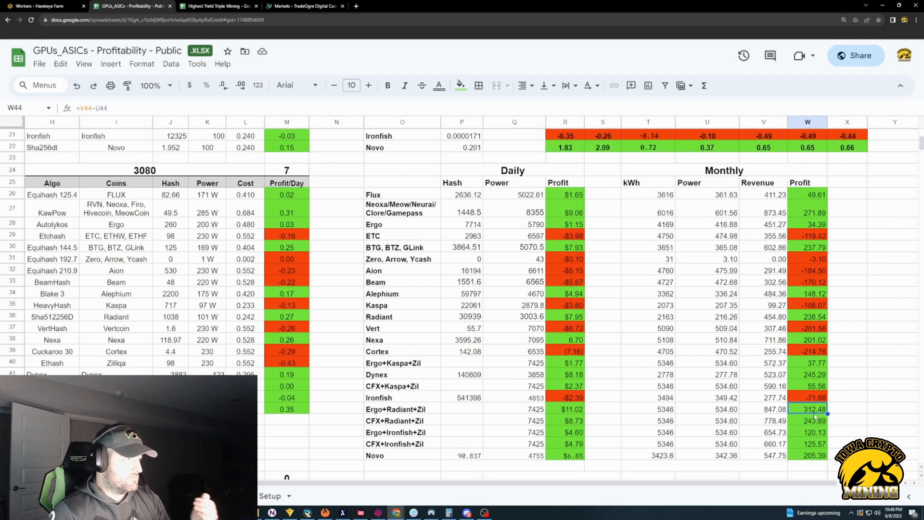
Review CFX+Radiant+Zil (243.89) and Novo (205.39) monthly profits, then select the $0.10 power cost cell.
{"action": "scroll", "scroll_direction": "left", "scroll_amount": 3}
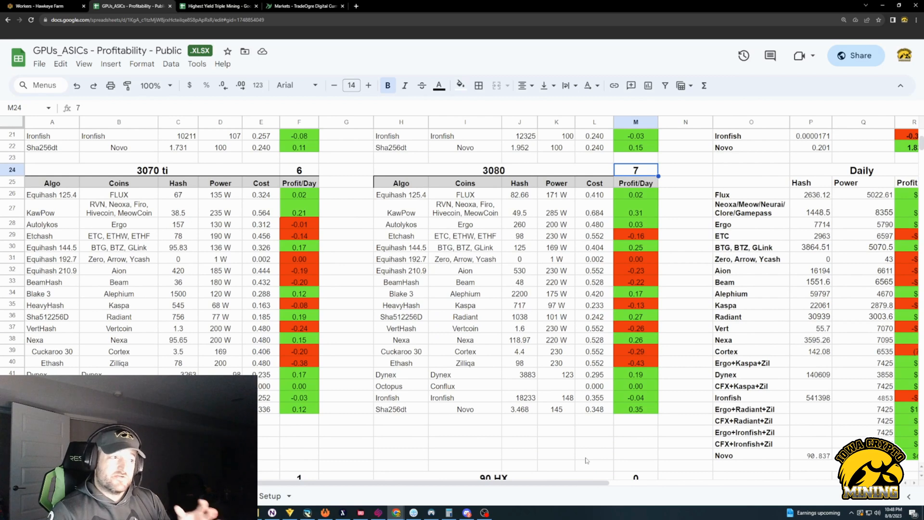
{"action": "mouse_move", "coordinate": [568, 479]}
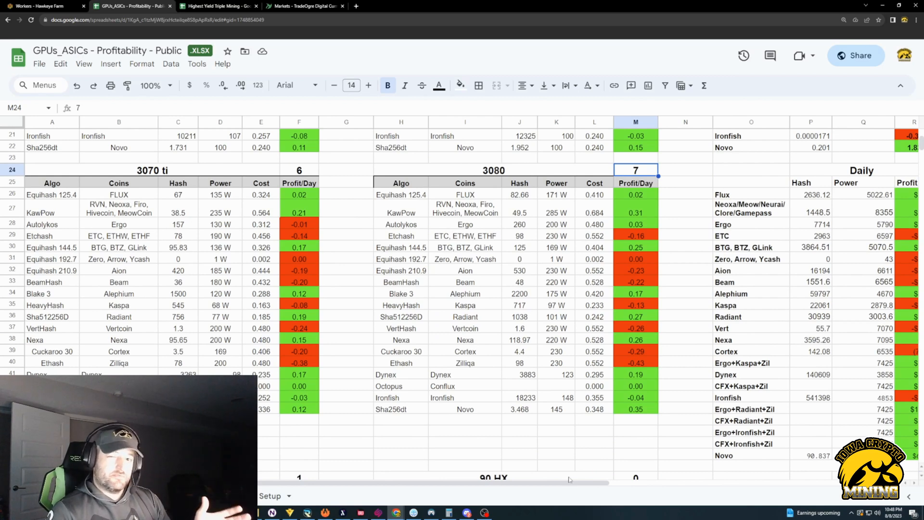
{"action": "mouse_move", "coordinate": [584, 448]}
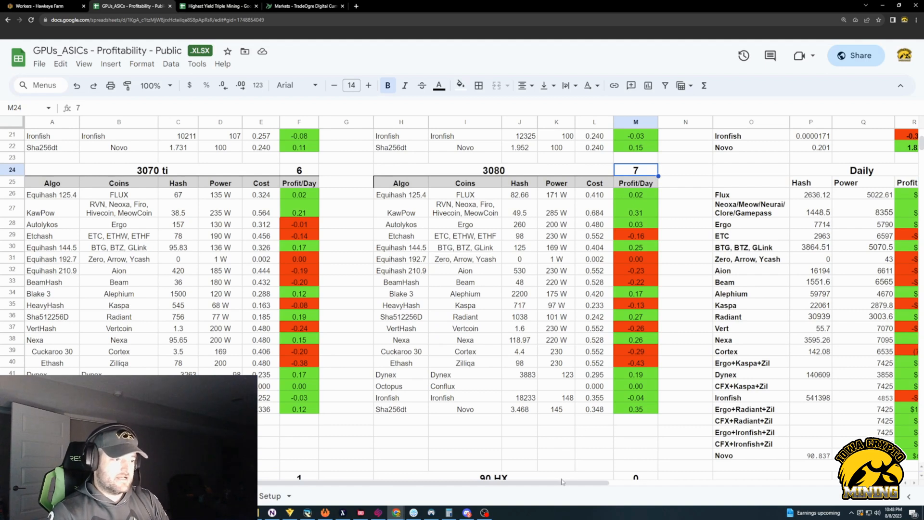
{"action": "scroll", "scroll_direction": "right", "scroll_amount": 3}
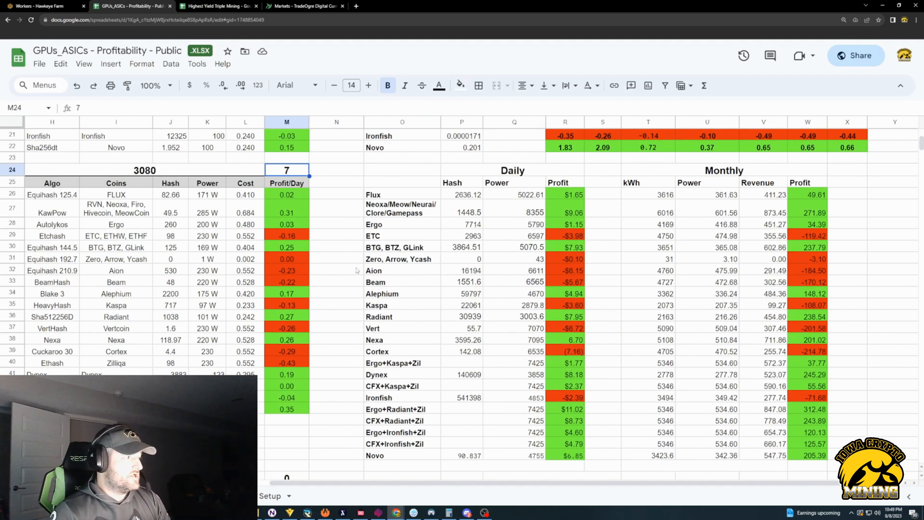
{"action": "mouse_move", "coordinate": [343, 248]}
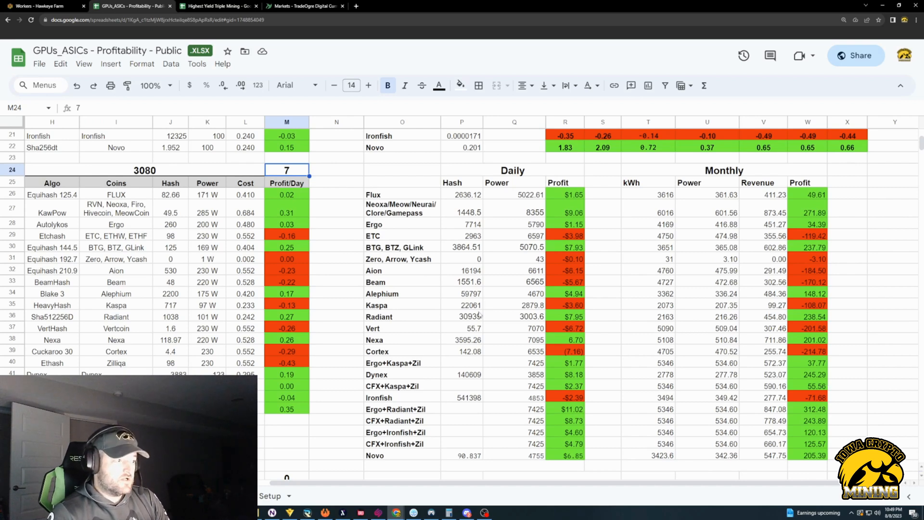
{"action": "mouse_move", "coordinate": [425, 386]}
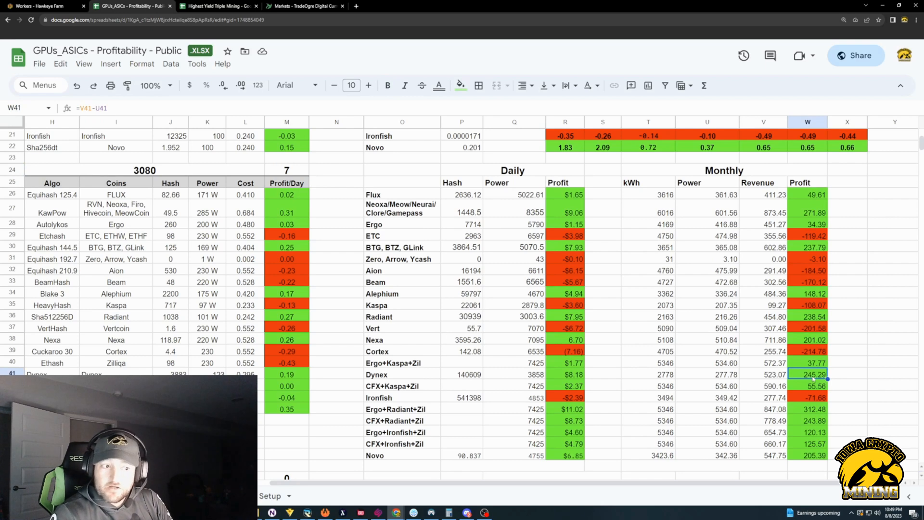
{"action": "left_click", "coordinate": [807, 421]}
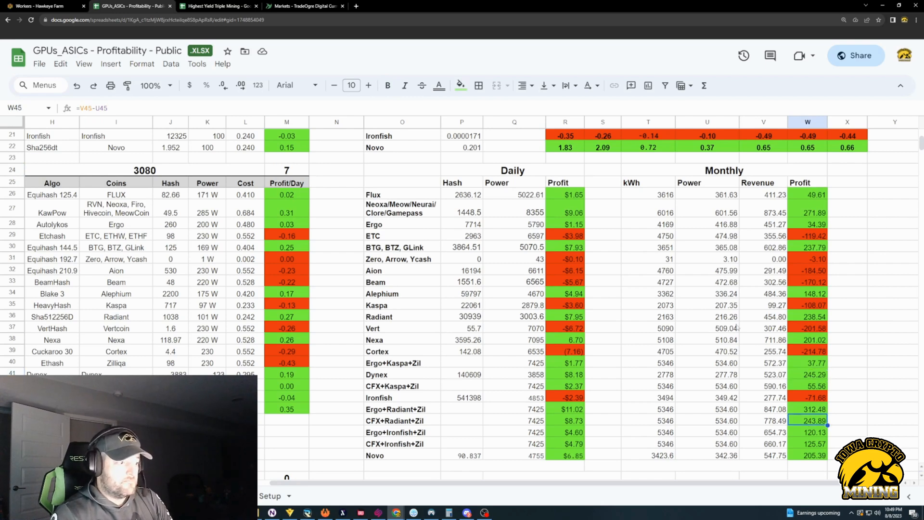
{"action": "left_click", "coordinate": [808, 454]}
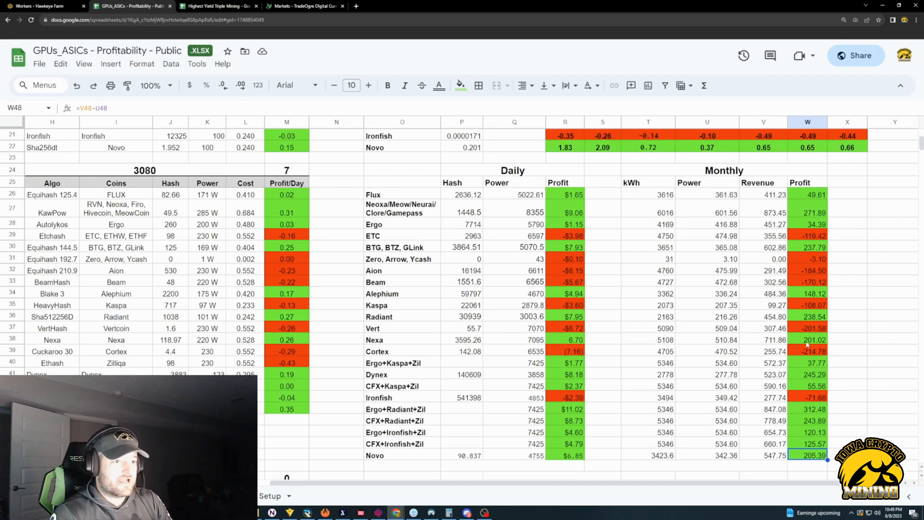
{"action": "left_click", "coordinate": [394, 248]}
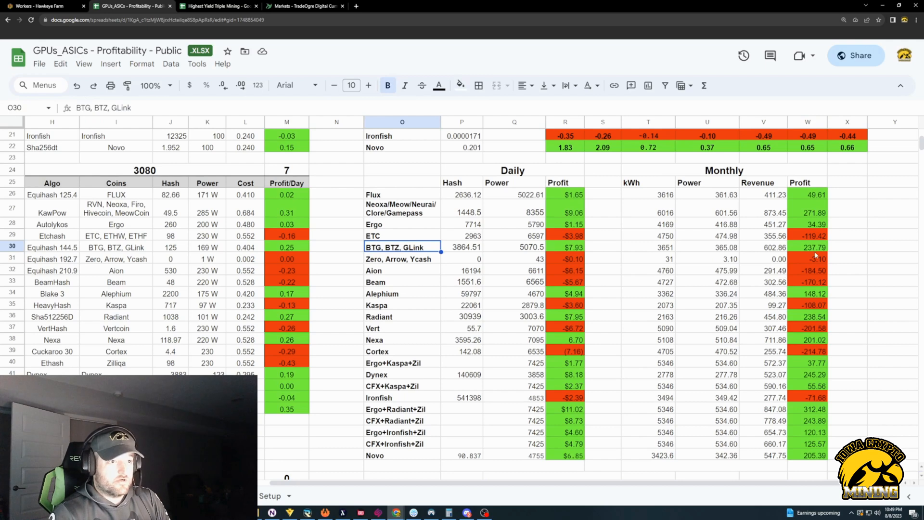
{"action": "left_click", "coordinate": [806, 247]}
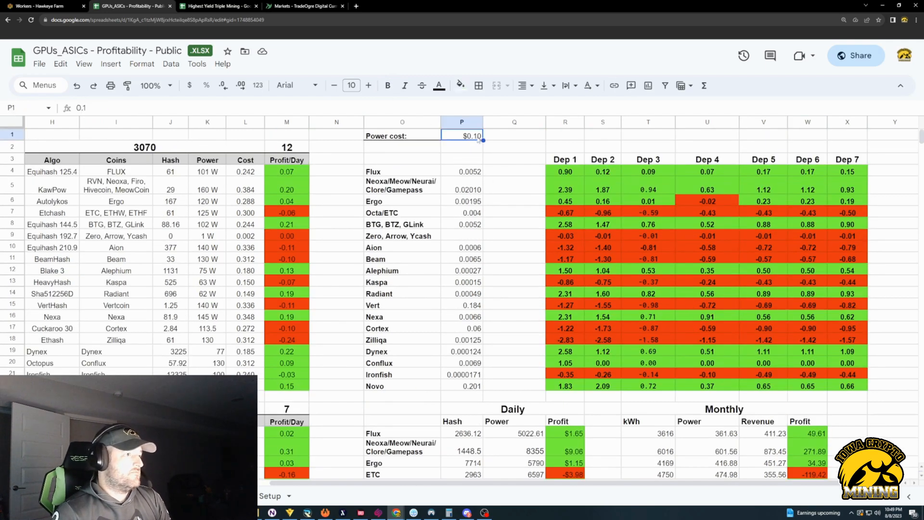
Set power cost to 0.15 and check the recalculated Dynex (106.40) and Radiant (130.41) monthly profits.
{"action": "type", "text": "0.15"}
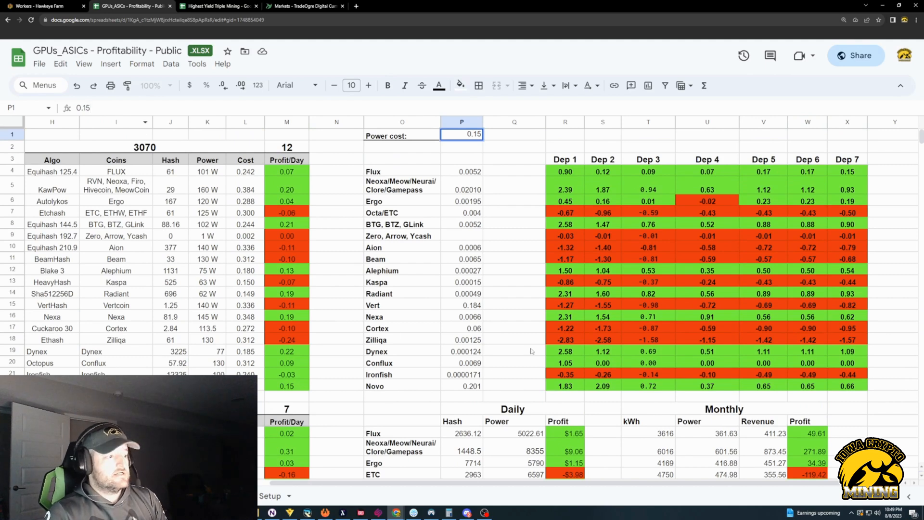
{"action": "scroll", "scroll_direction": "down", "scroll_amount": 3}
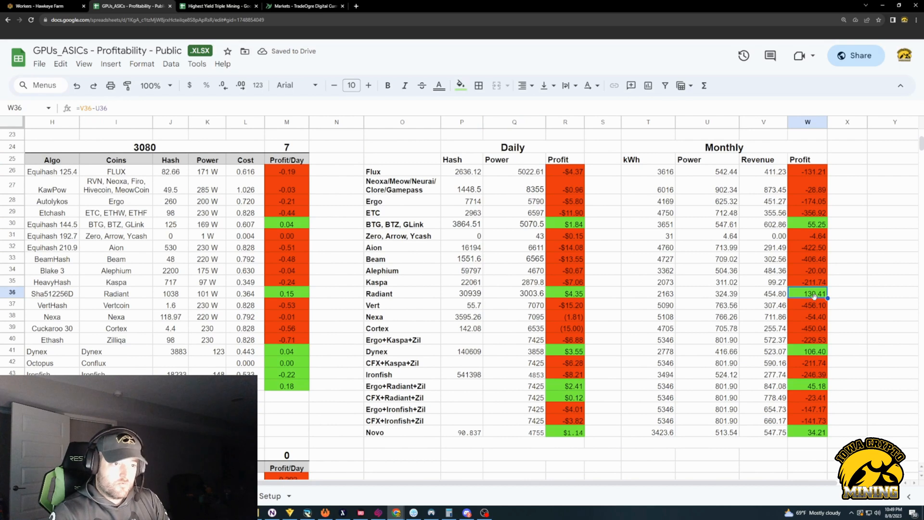
{"action": "left_click", "coordinate": [808, 350]}
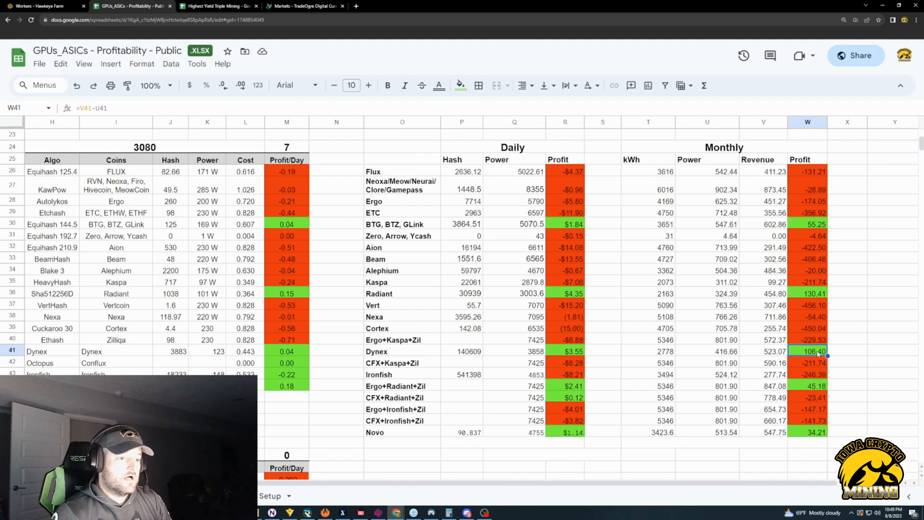
{"action": "left_click", "coordinate": [807, 293]}
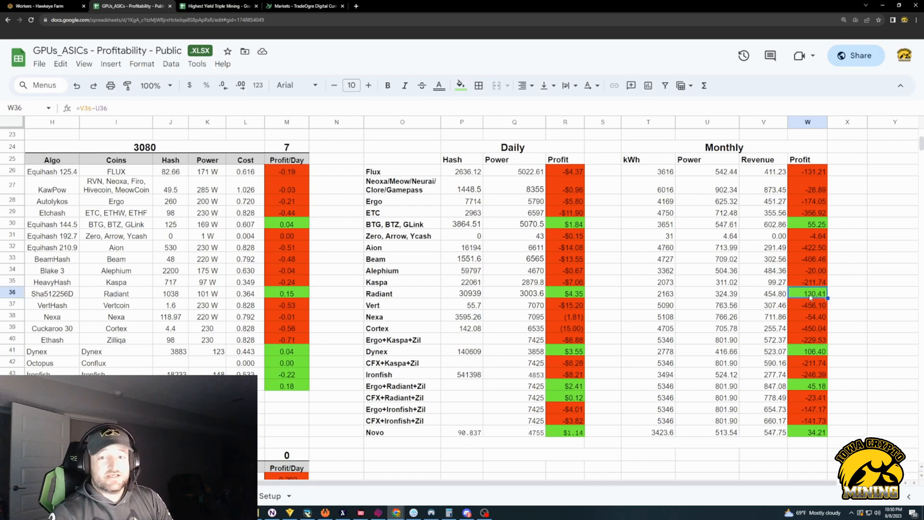
{"action": "left_click", "coordinate": [217, 6]}
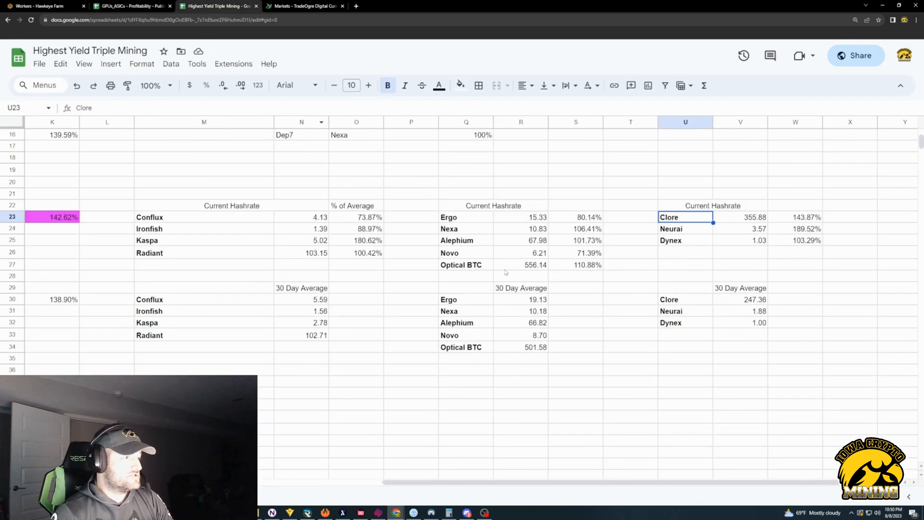
{"action": "mouse_move", "coordinate": [306, 255]}
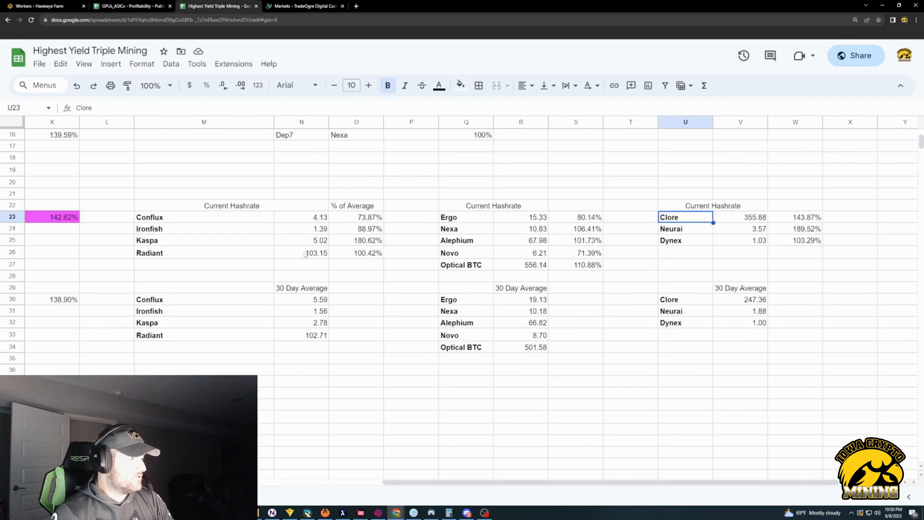
{"action": "left_click", "coordinate": [301, 252]}
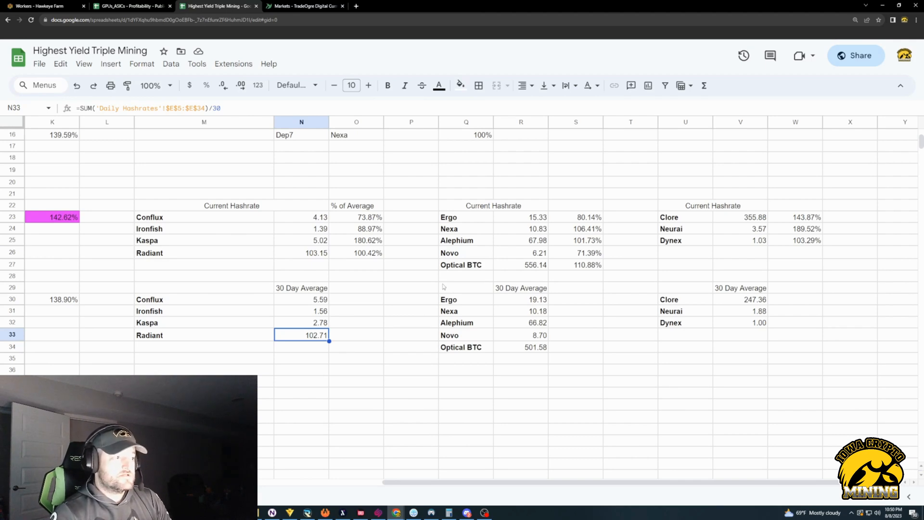
{"action": "left_click", "coordinate": [301, 252]}
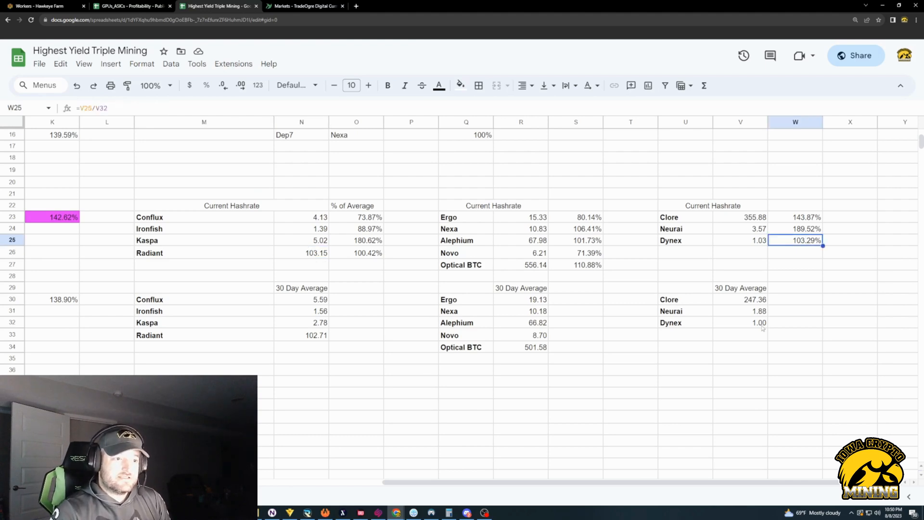
{"action": "left_click", "coordinate": [741, 322]}
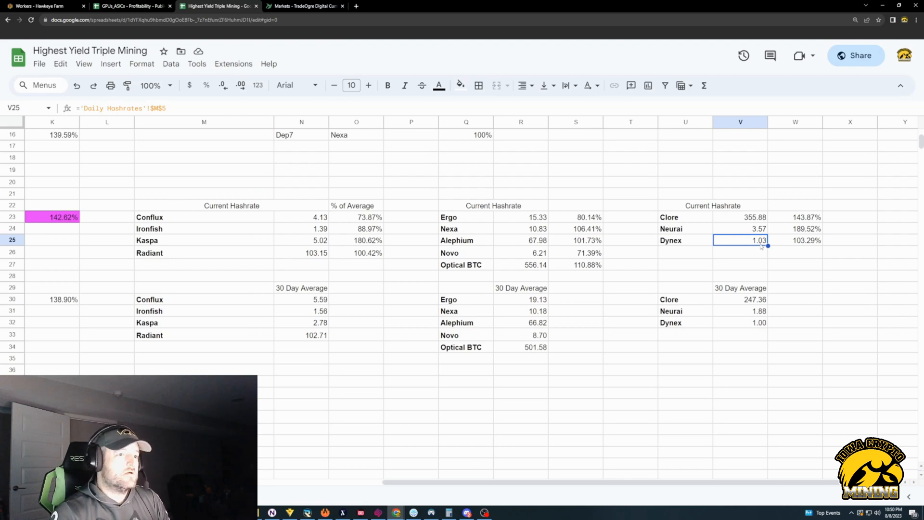
{"action": "mouse_move", "coordinate": [738, 270]}
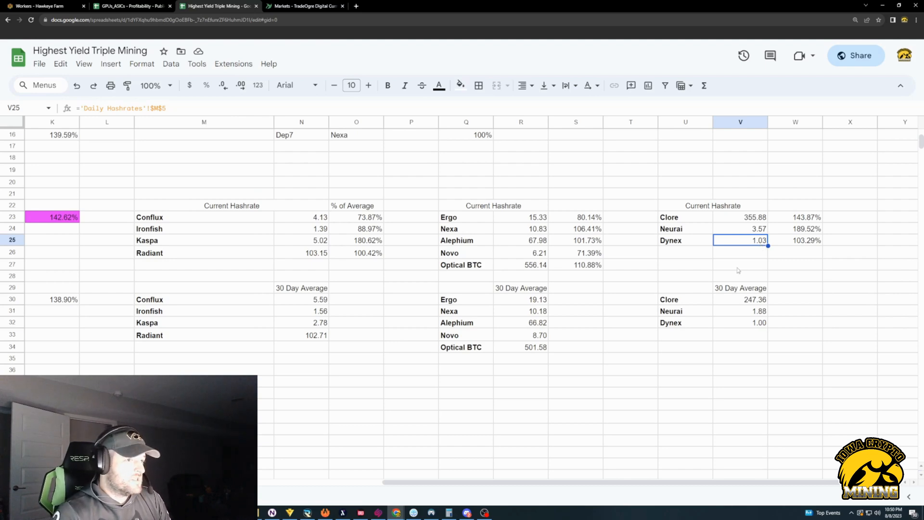
{"action": "left_click", "coordinate": [130, 6]}
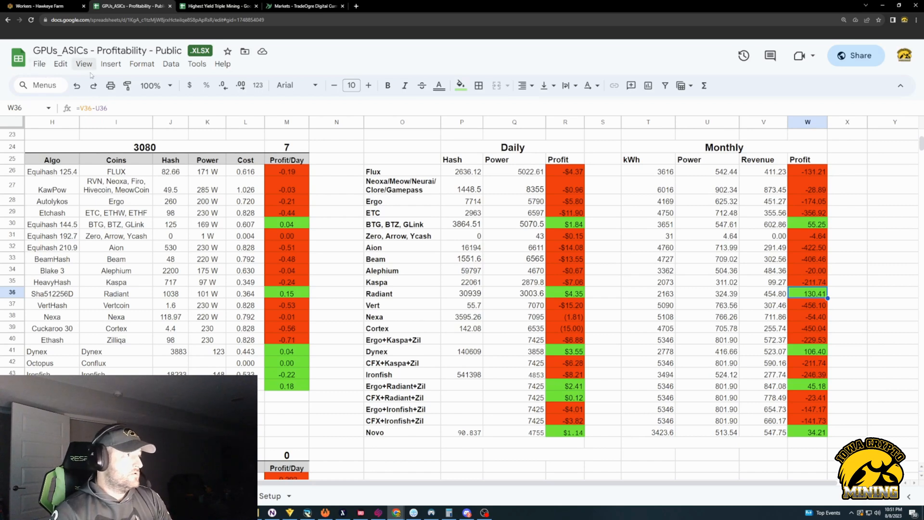
Leave the sheets via the Highest Yield and Hive OS tabs and show the TradeOgre markets page.
{"action": "left_click", "coordinate": [217, 5]}
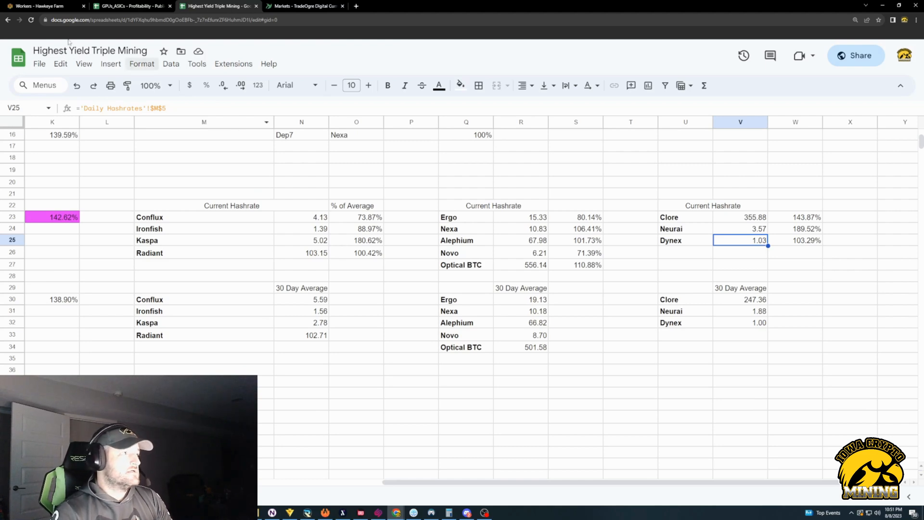
{"action": "left_click", "coordinate": [44, 5]}
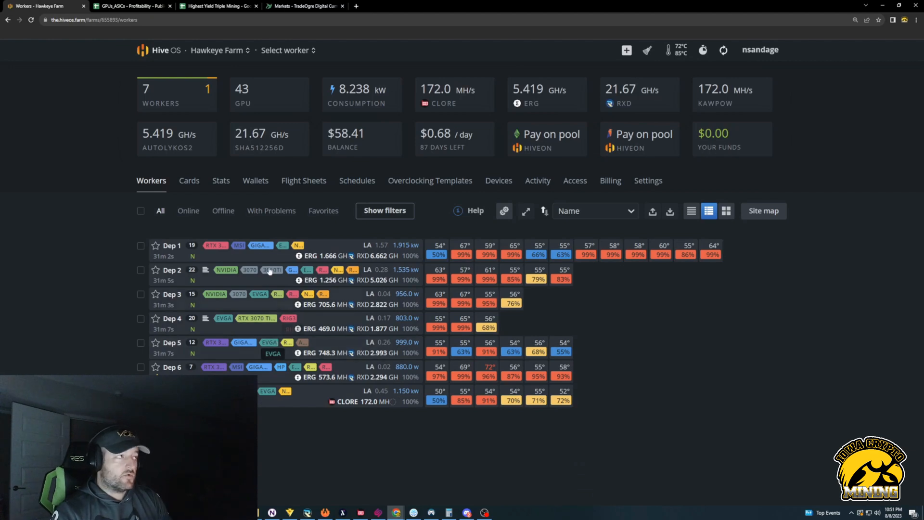
{"action": "left_click", "coordinate": [304, 5]}
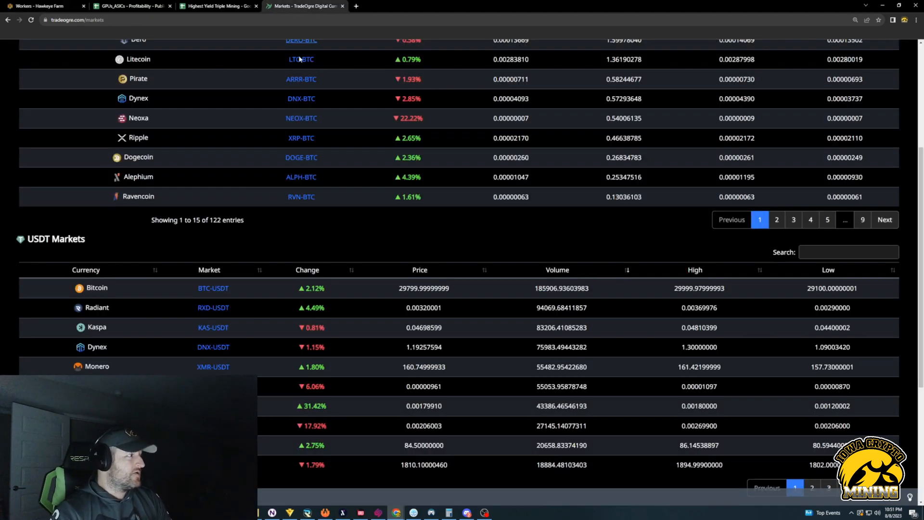
{"action": "scroll", "scroll_direction": "up", "scroll_amount": 3}
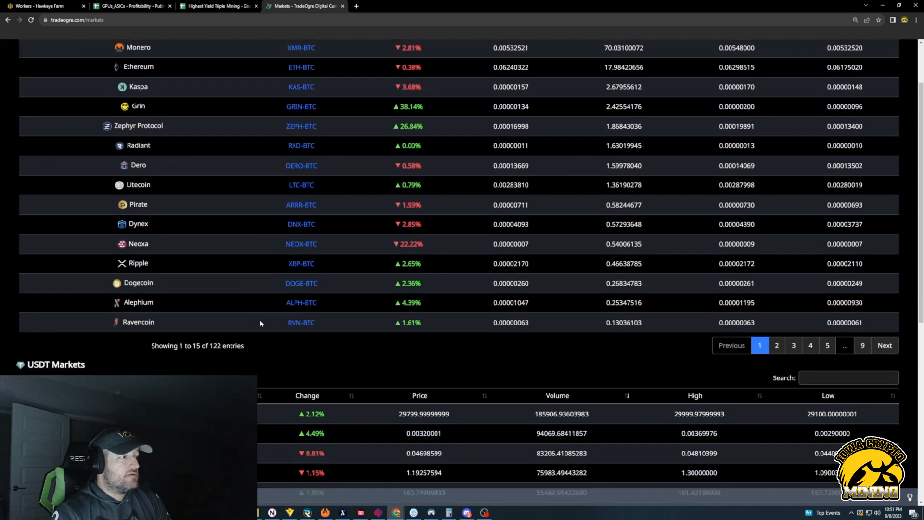
{"action": "scroll", "scroll_direction": "down", "scroll_amount": 3}
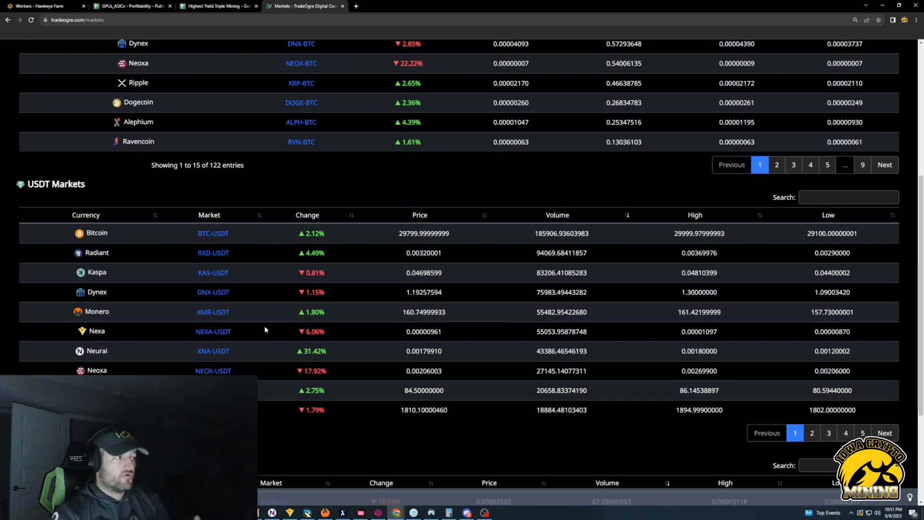
{"action": "mouse_move", "coordinate": [442, 451]}
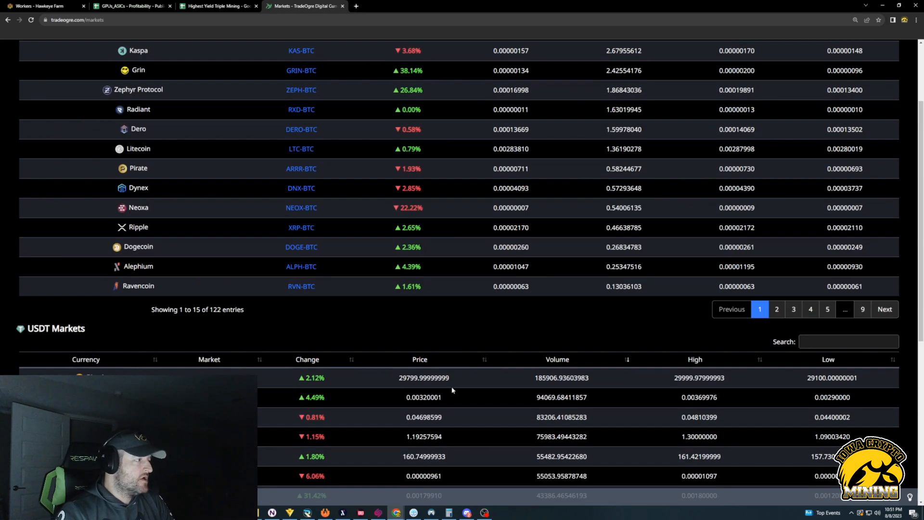
{"action": "scroll", "scroll_direction": "down", "scroll_amount": 3}
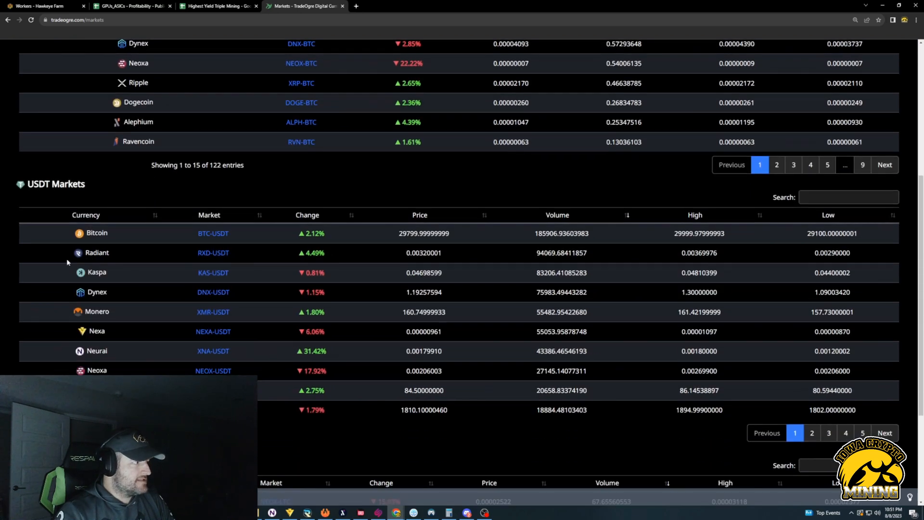
{"action": "mouse_move", "coordinate": [166, 334]}
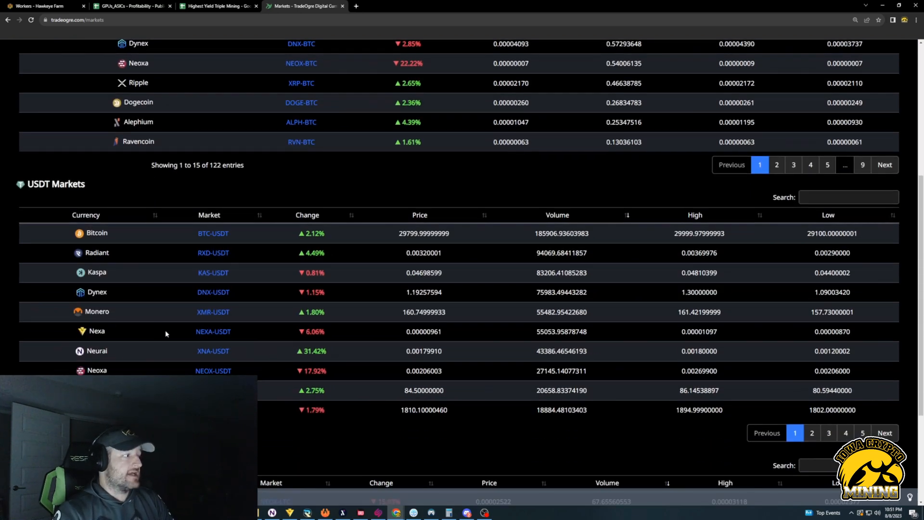
{"action": "scroll", "scroll_direction": "up", "scroll_amount": 3}
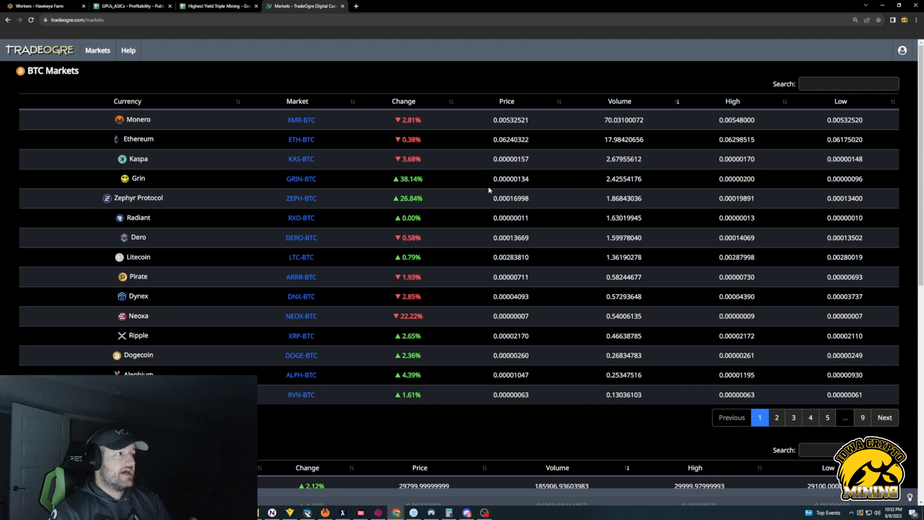
{"action": "scroll", "scroll_direction": "down", "scroll_amount": 3}
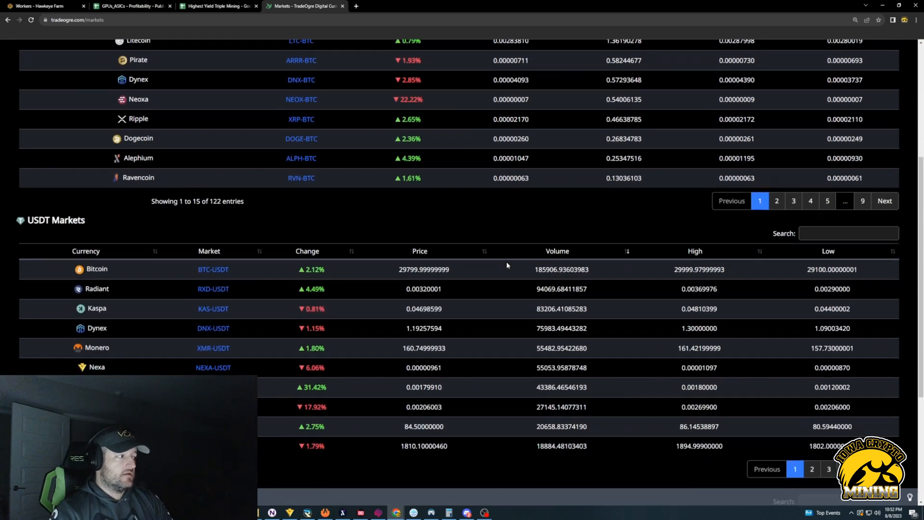